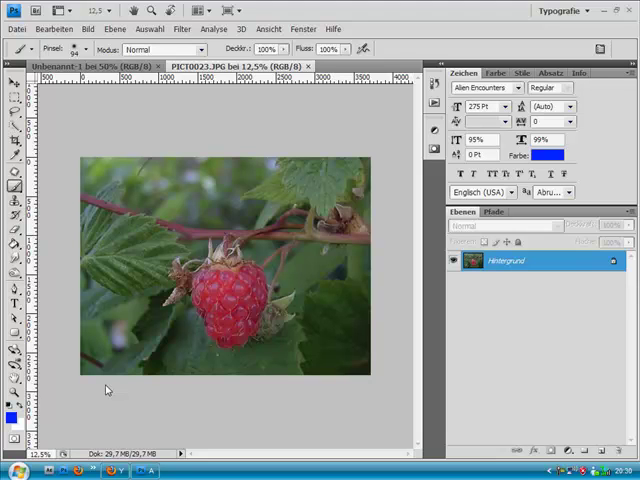
mouse_move(228, 412)
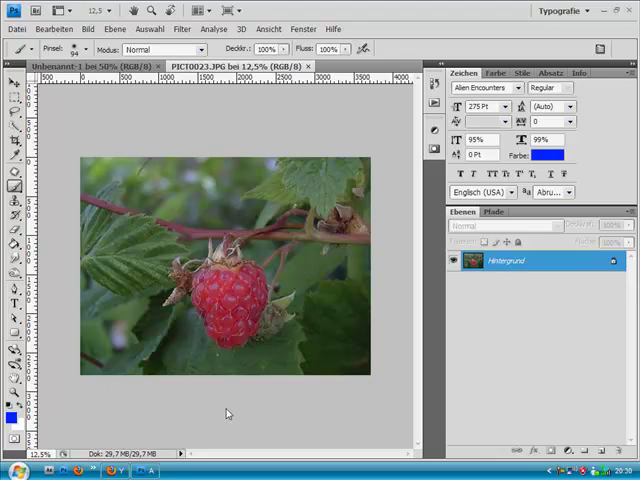
mouse_move(288, 280)
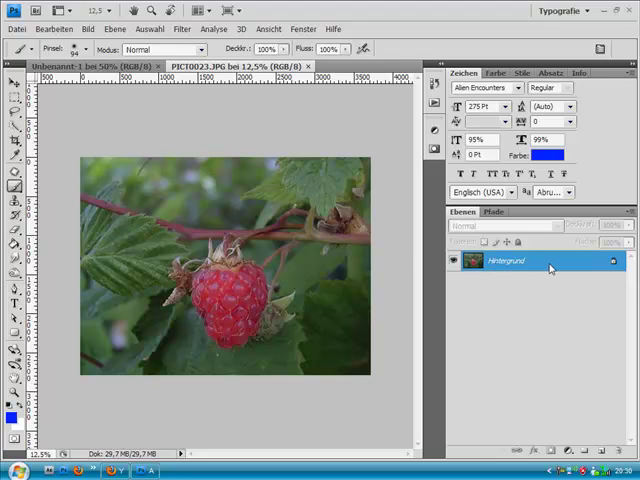
mouse_move(548, 268)
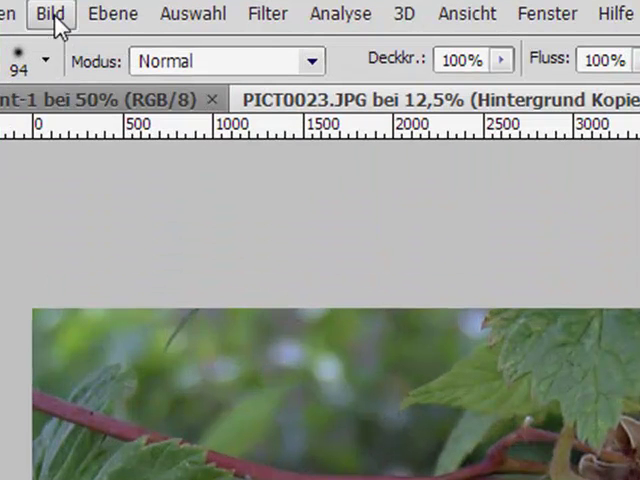
Step: Desaturate the copied photo layer and set its blend mode to Ineinanderkopieren (Overlay)
left_click(52, 14)
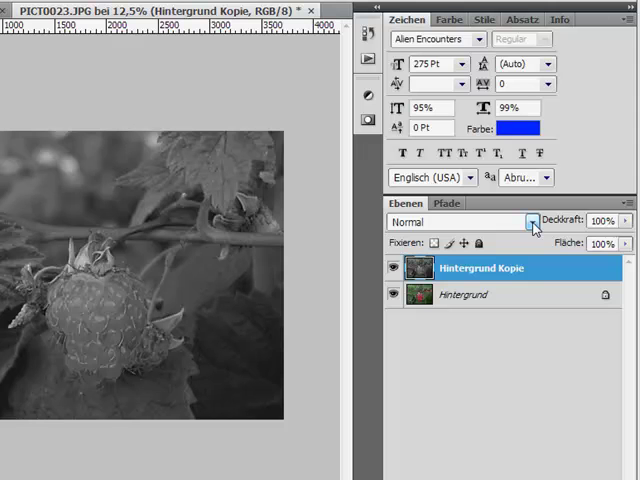
left_click(532, 222)
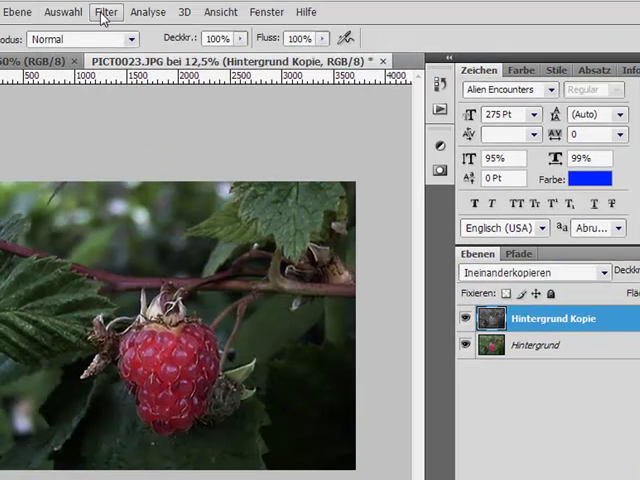
Step: Apply a Gaußscher Weichzeichner (Gaussian Blur) with Radius 50 Pixel to the overlay copy
left_click(104, 12)
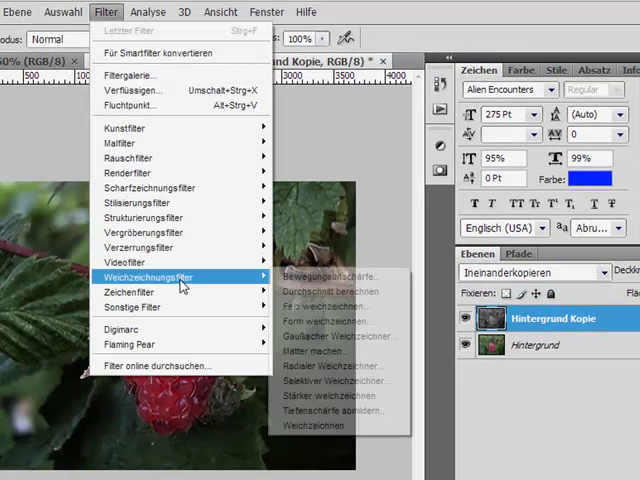
mouse_move(340, 336)
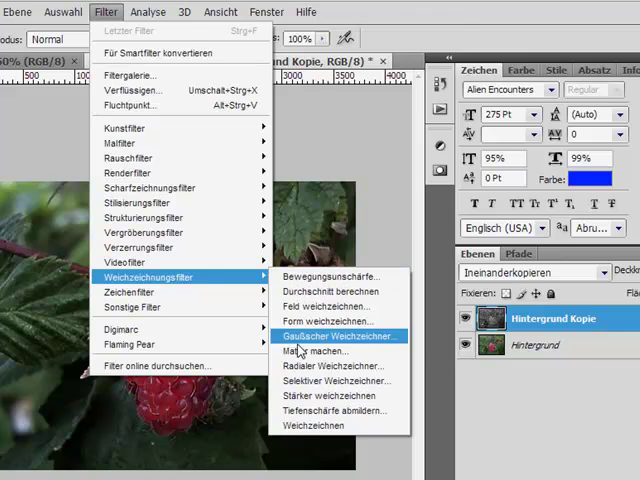
left_click(338, 336)
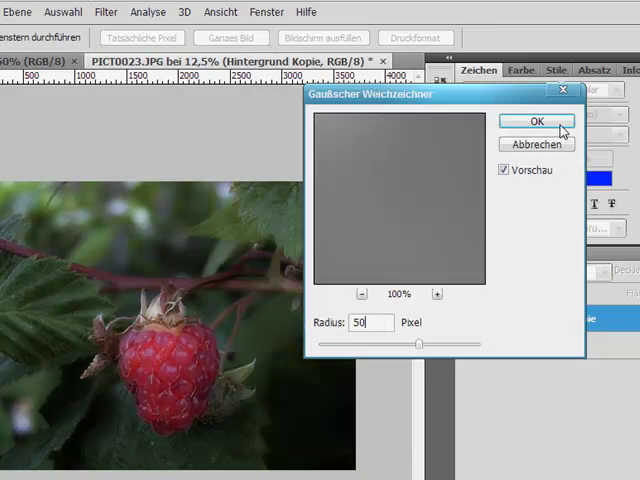
mouse_move(484, 126)
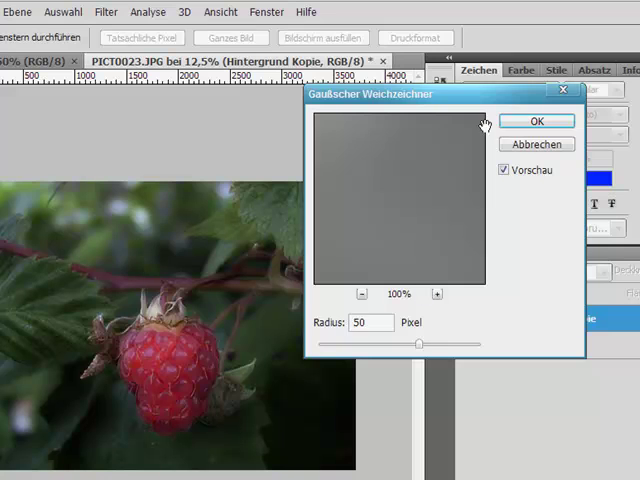
left_click(536, 120)
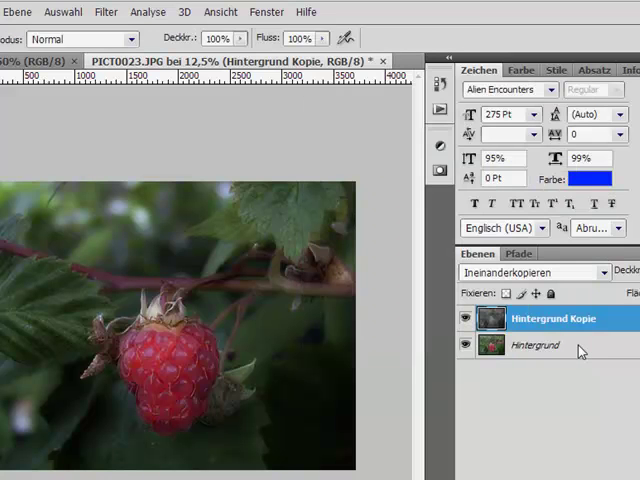
Step: Duplicate the Hintergrund layer again and set the new copy to Strahlendes Licht (Vivid Light)
left_click(536, 346)
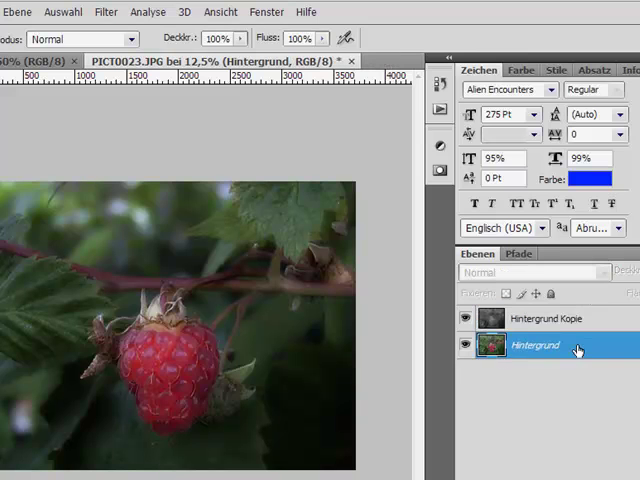
right_click(536, 344)
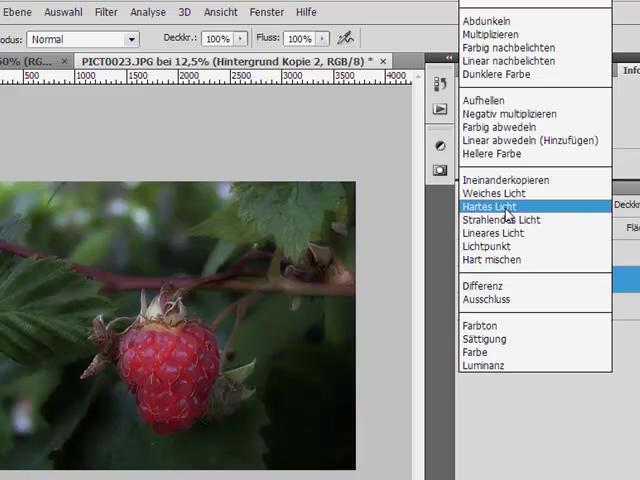
left_click(500, 220)
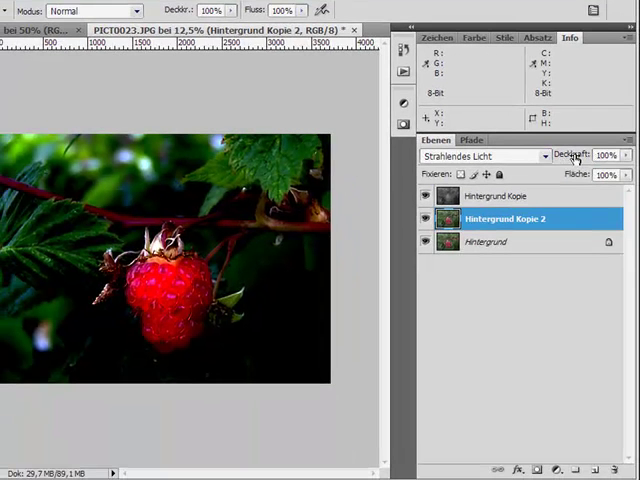